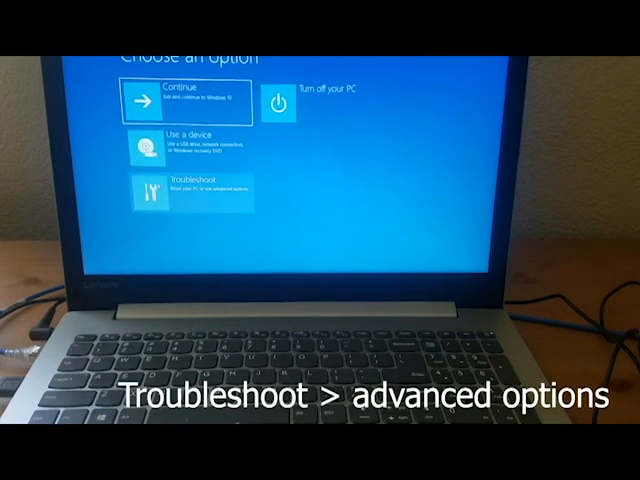
- Restart into UEFI firmware settings via Troubleshoot and Advanced options
click(190, 190)
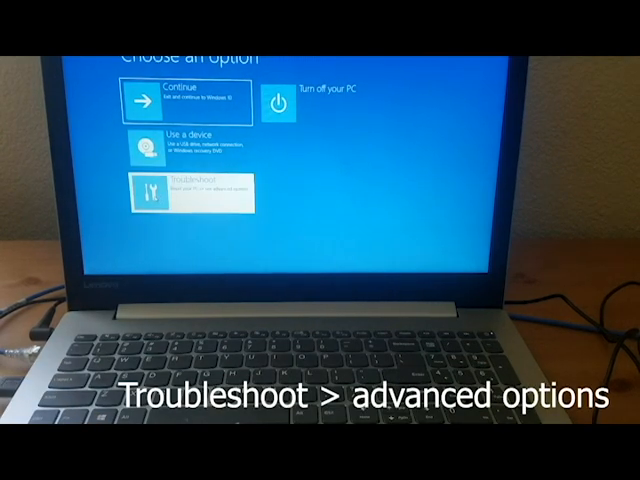
click(185, 188)
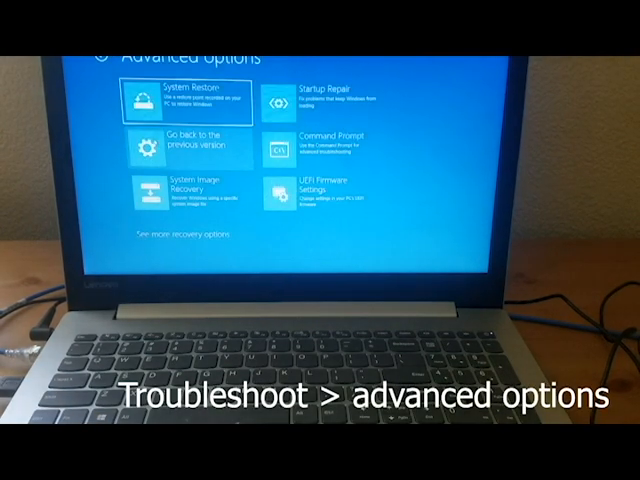
click(310, 190)
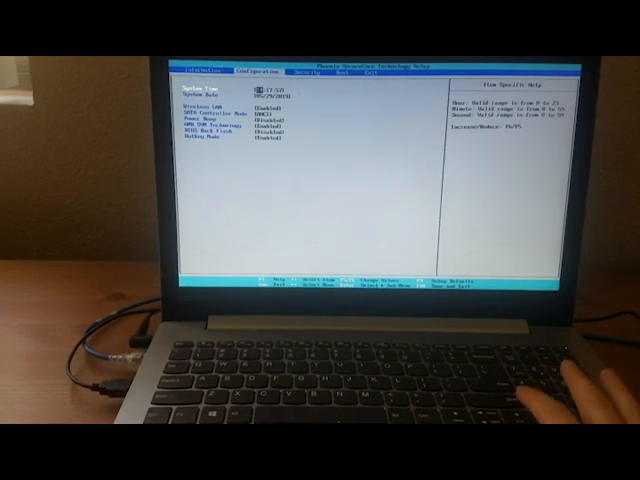
- Move past Wireless LAN to the AMD SVM Technology setting, confirming it reads Enabled
key(down)
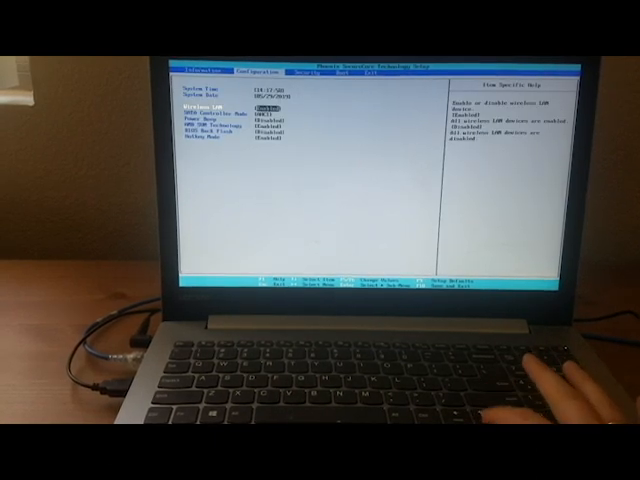
key(down)
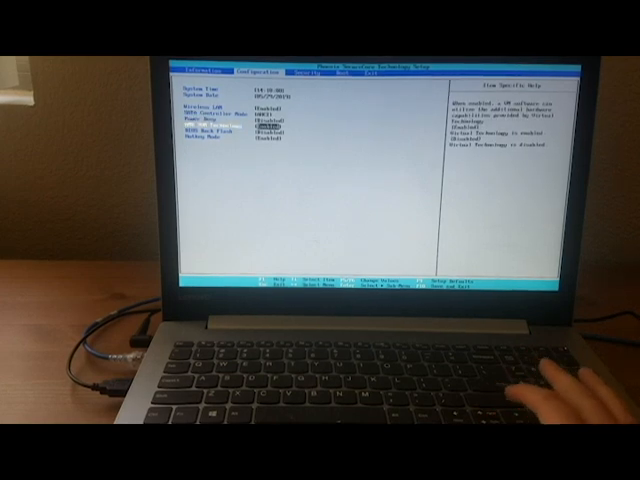